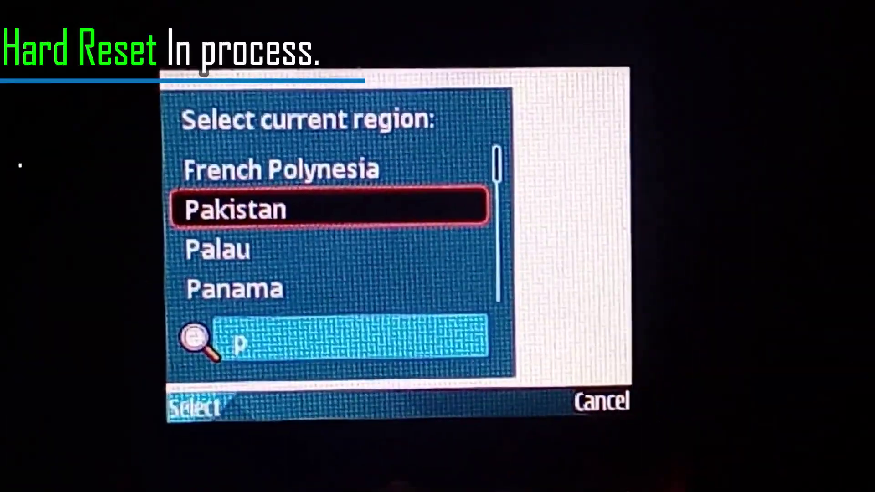
Confirm Pakistan as the phone's current region to finish setup.
{"action": "left_click", "coordinate": [197, 411]}
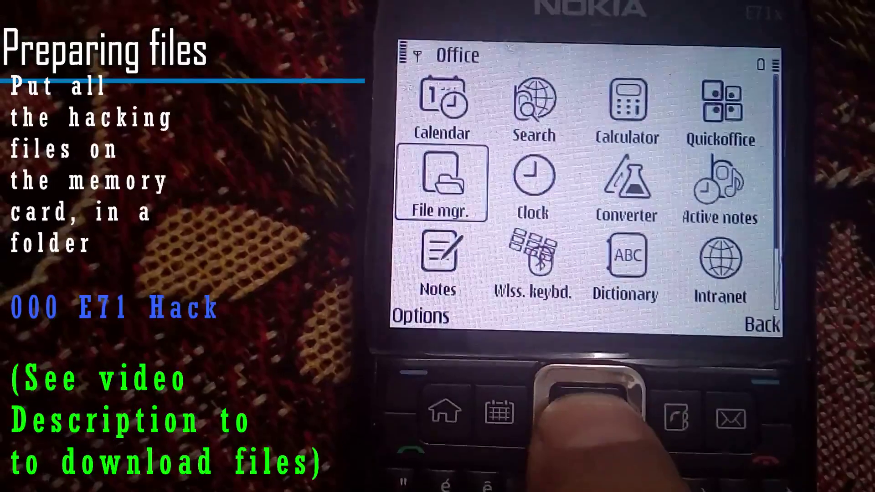
{"action": "left_click", "coordinate": [440, 184]}
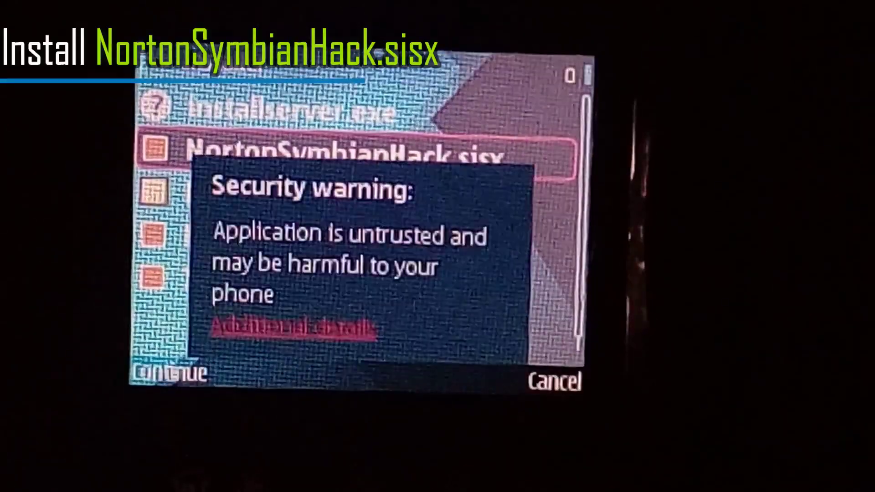
Continue installing NortonSymbianHack.sisx past the untrusted-application security warning.
{"action": "left_click", "coordinate": [167, 375]}
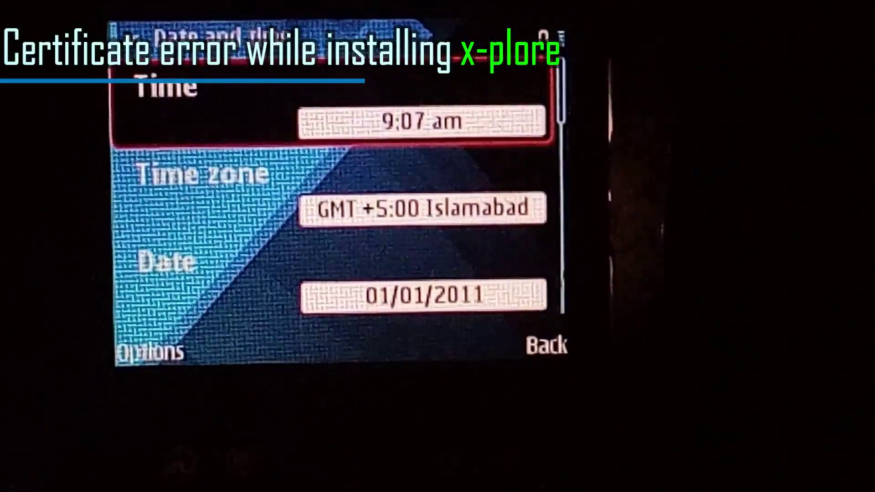
Open the date field reading 01/01/2011 for editing.
{"action": "left_click", "coordinate": [424, 298]}
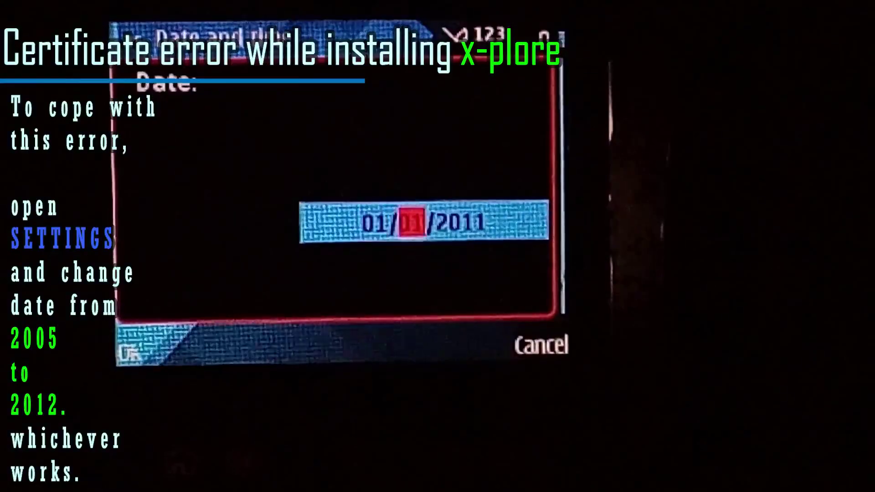